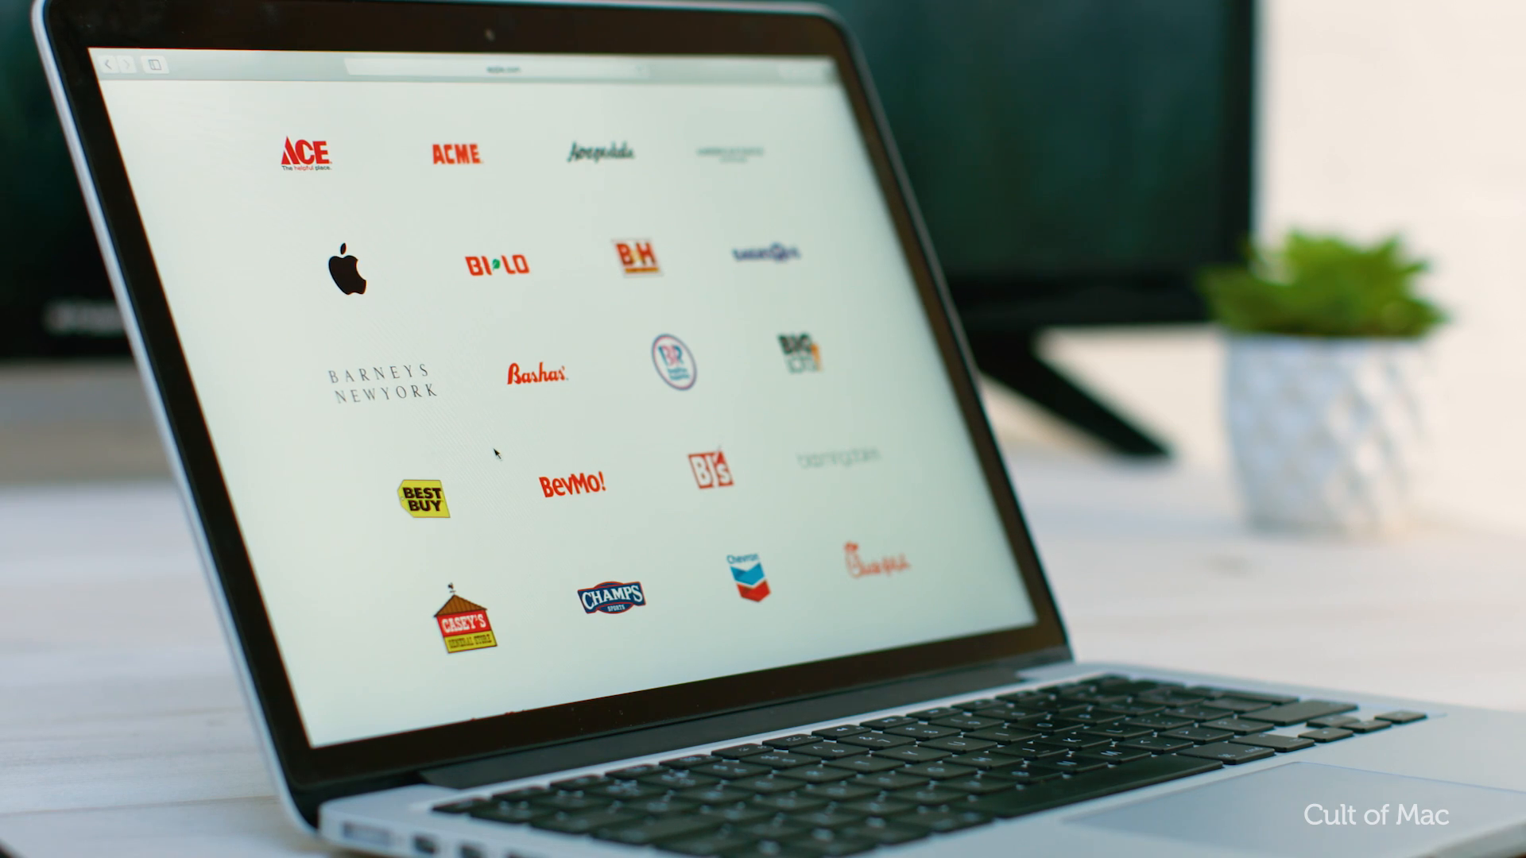
Scroll down the retailer logo directory past Dunkin' Donuts, Express and GameStop.
scroll("down", 3)
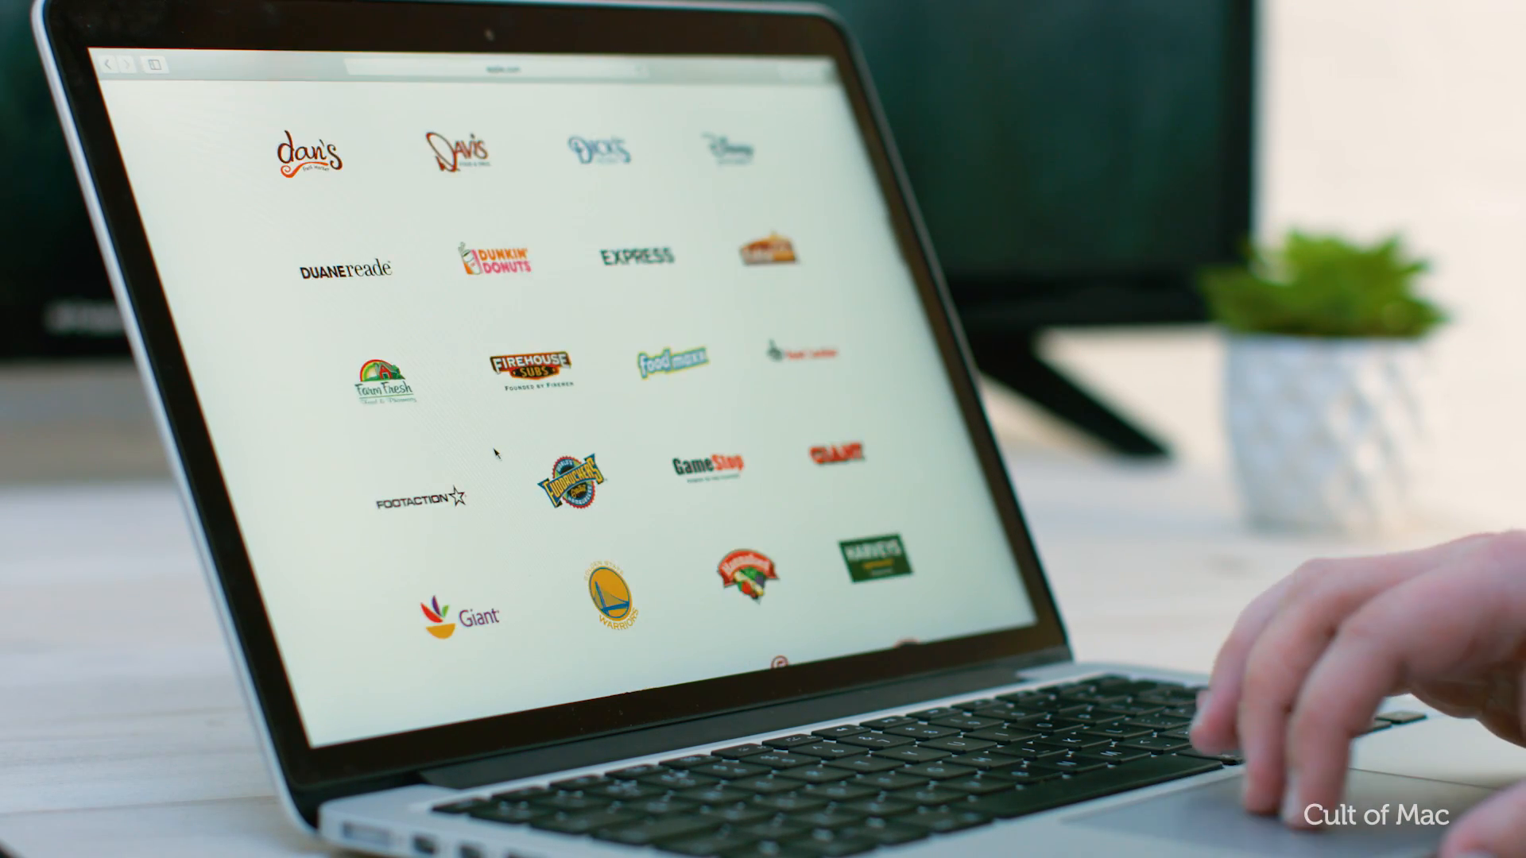
scroll("down", 3)
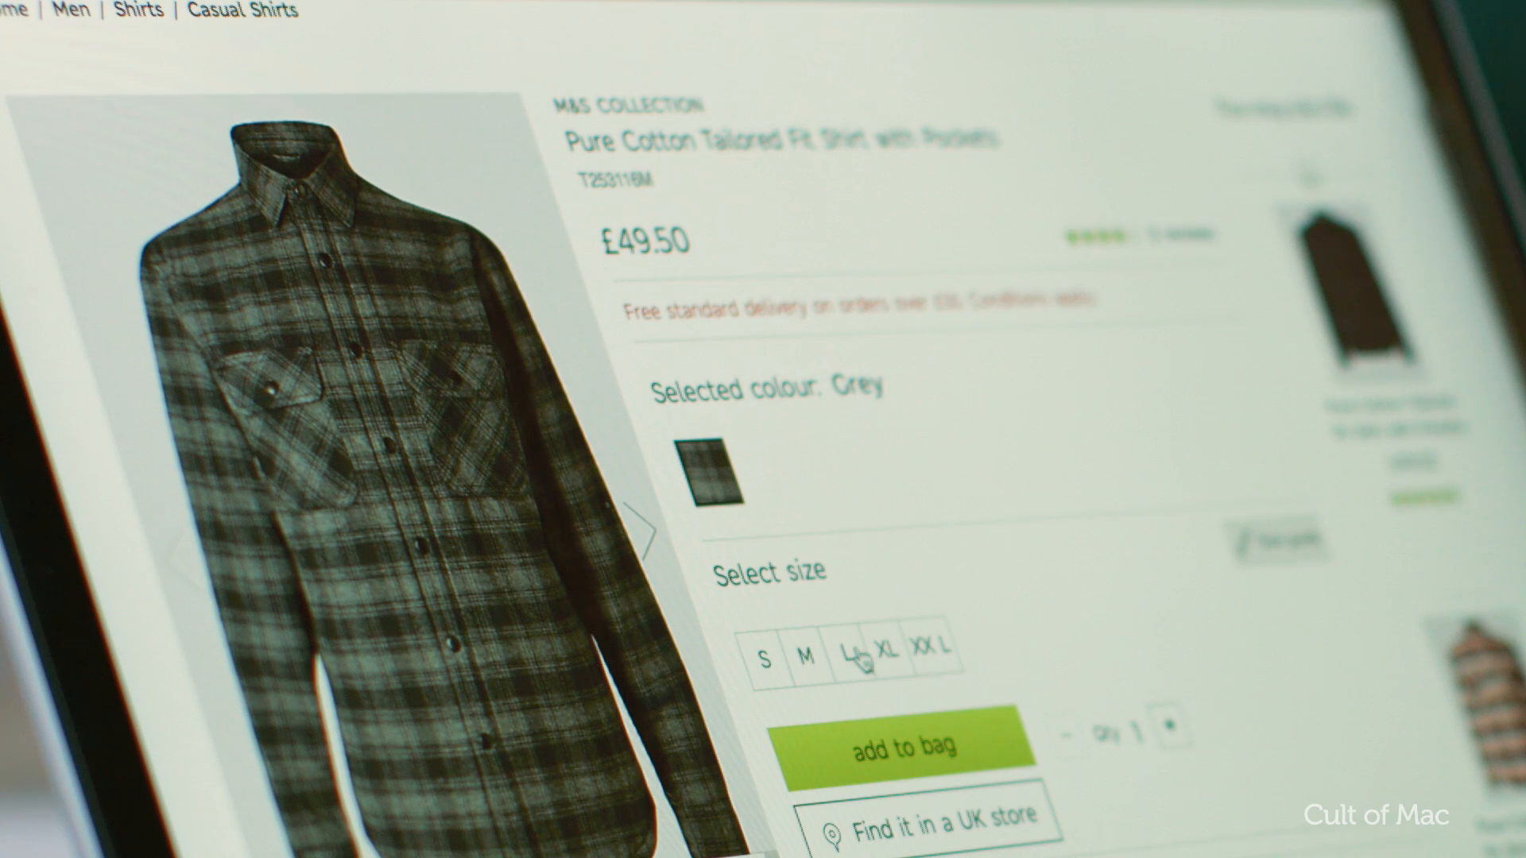
Select size L for the grey checked cotton shirt.
left_click(853, 656)
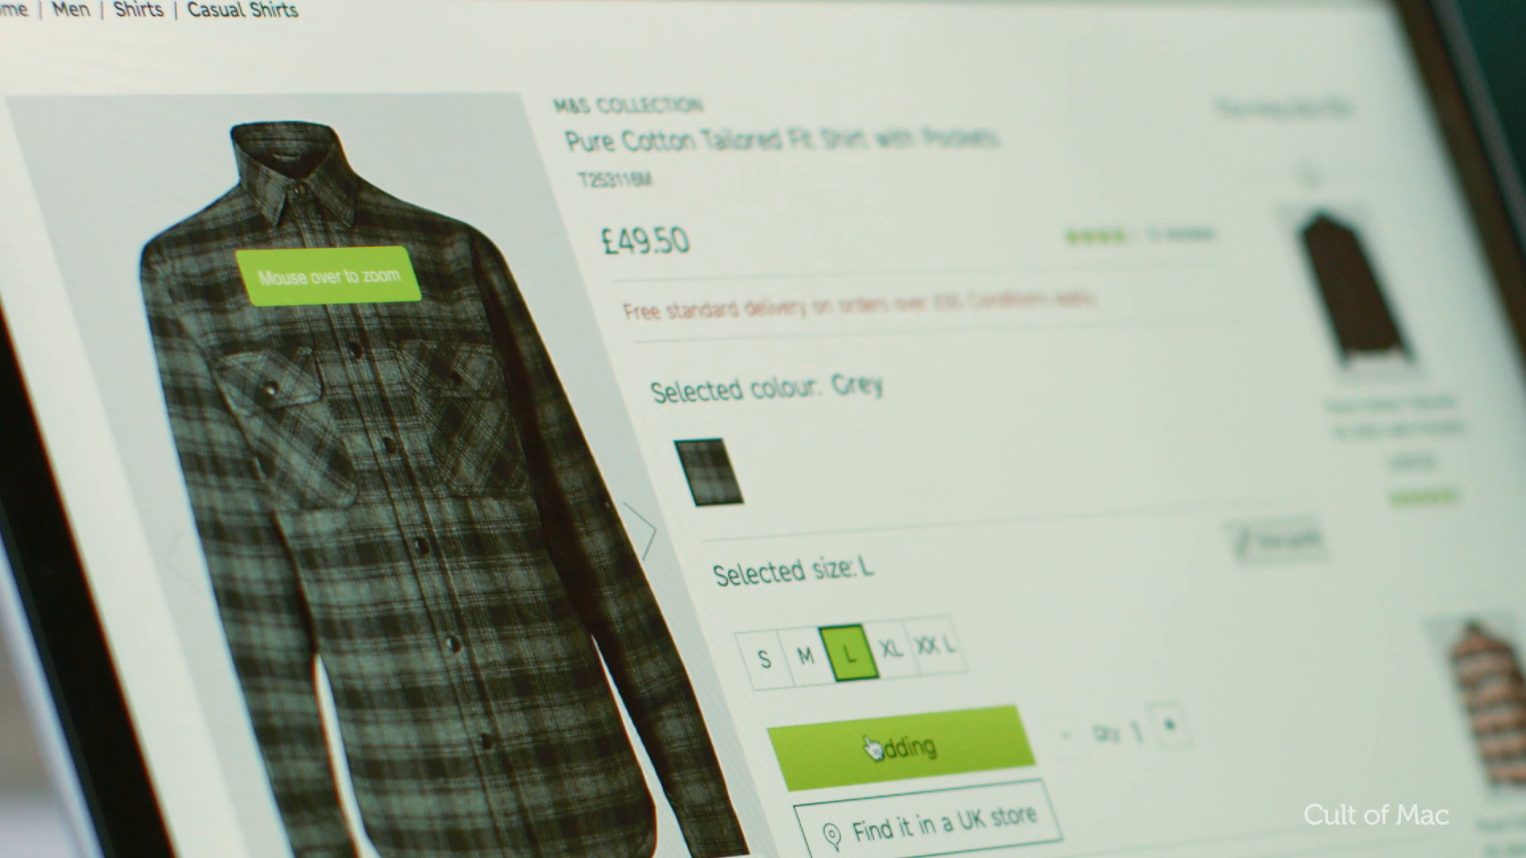